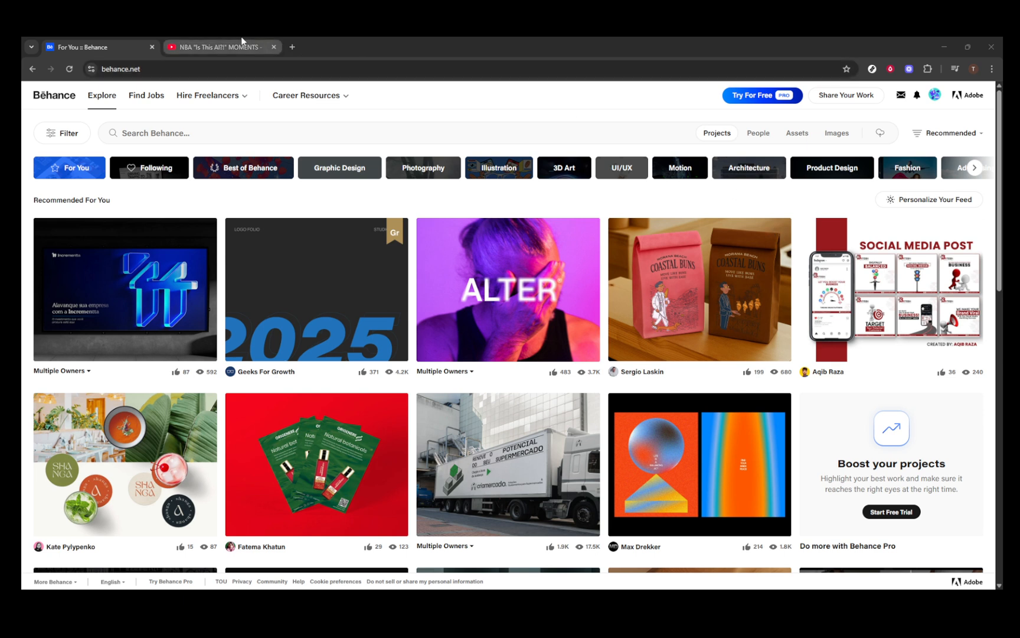
{"action": "mouse_move", "coordinate": [241, 39]}
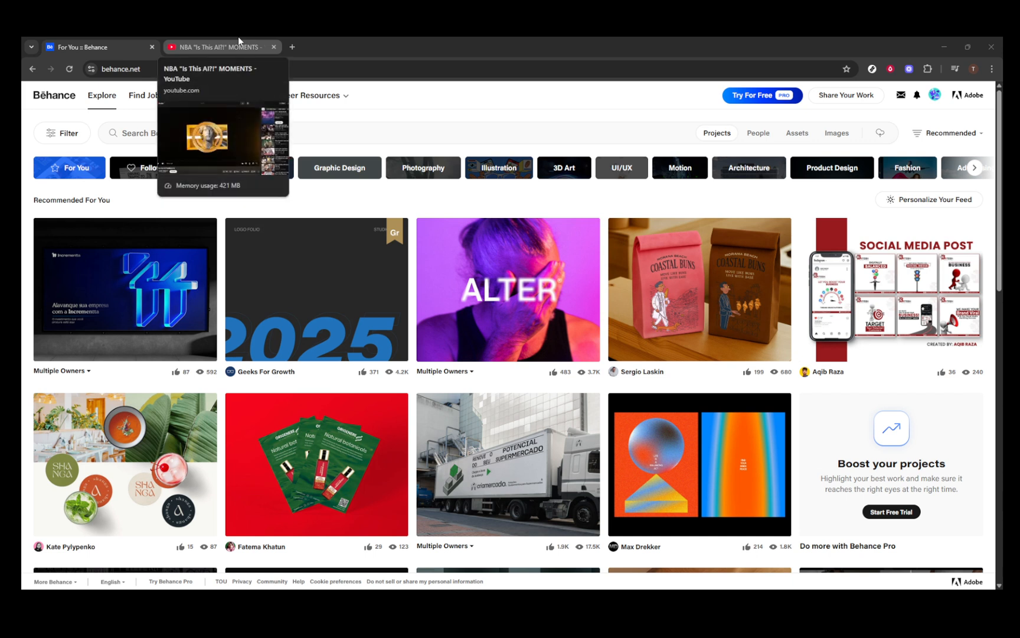
{"action": "mouse_move", "coordinate": [811, 155]}
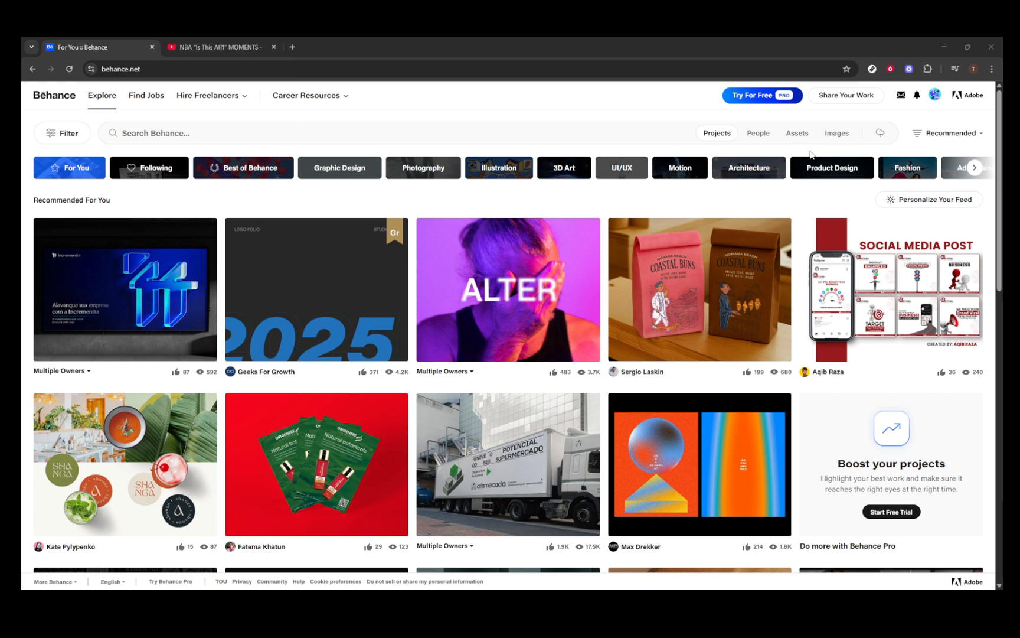
Start a new Project case study via Share Your Work on the Explore feed.
{"action": "left_click", "coordinate": [846, 94]}
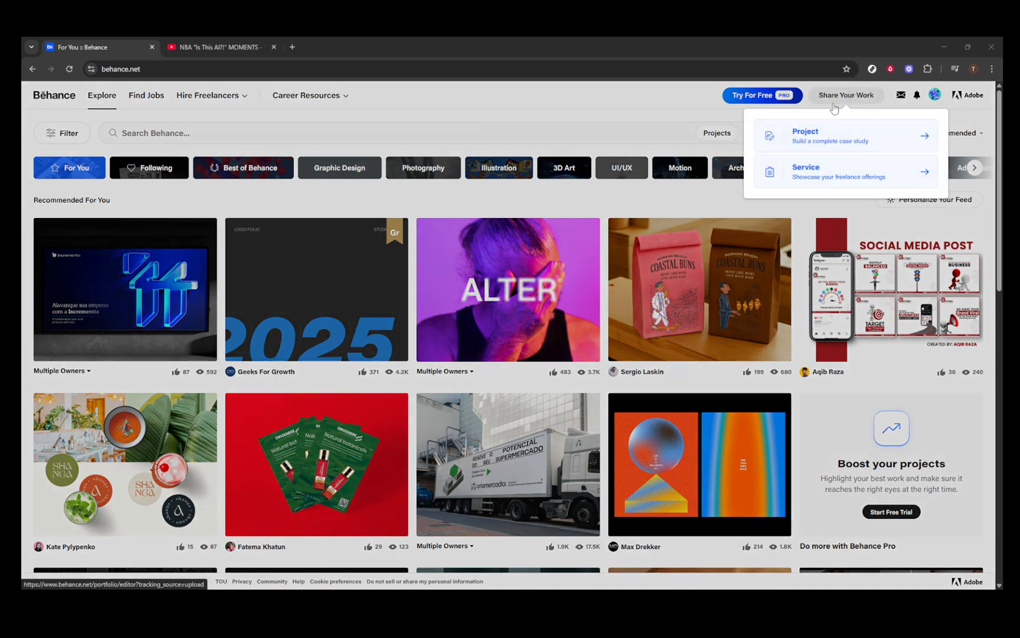
{"action": "mouse_move", "coordinate": [832, 146]}
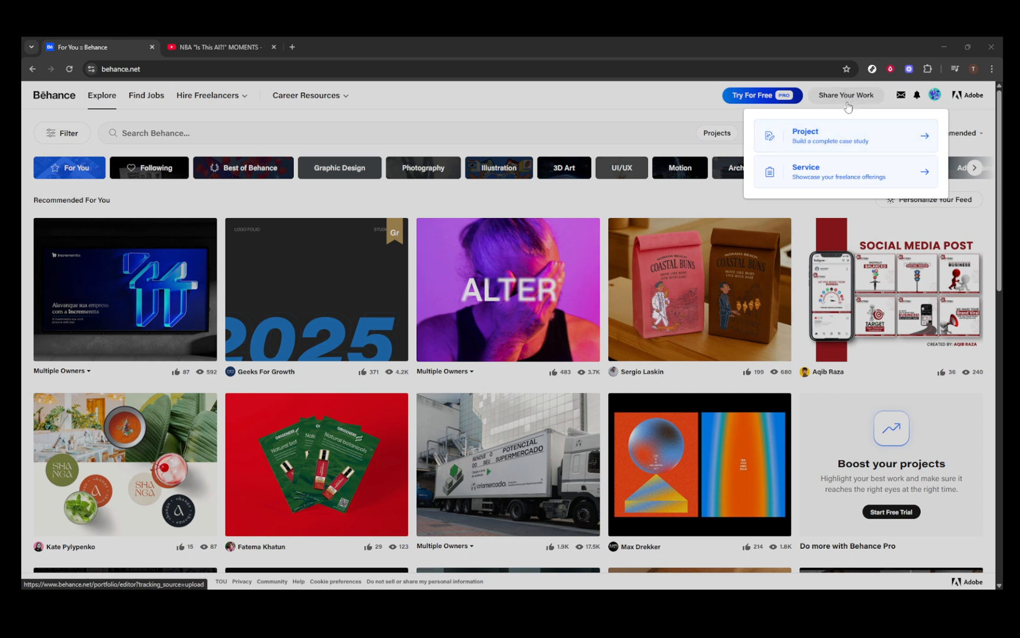
{"action": "mouse_move", "coordinate": [920, 142]}
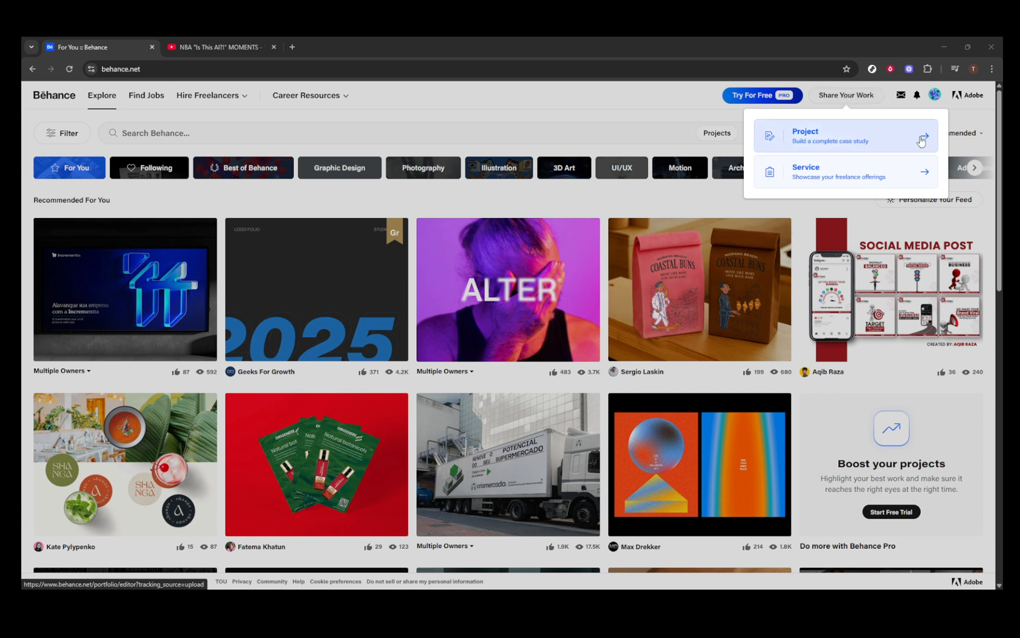
{"action": "left_click", "coordinate": [821, 136]}
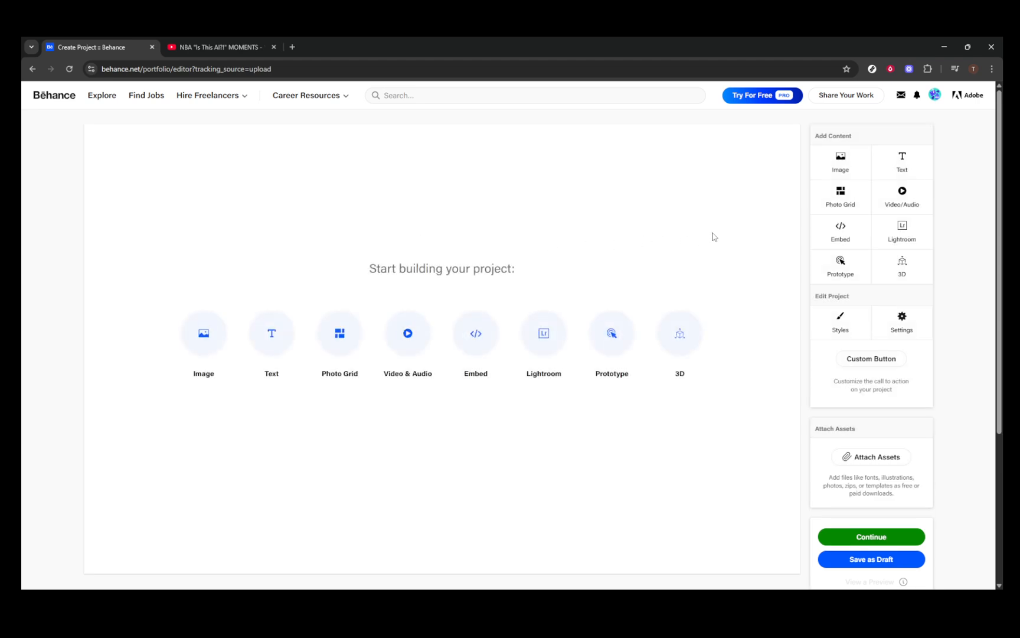
Bring up the Embed Media form in the editor, then switch to the NBA YouTube video.
{"action": "left_click", "coordinate": [476, 339]}
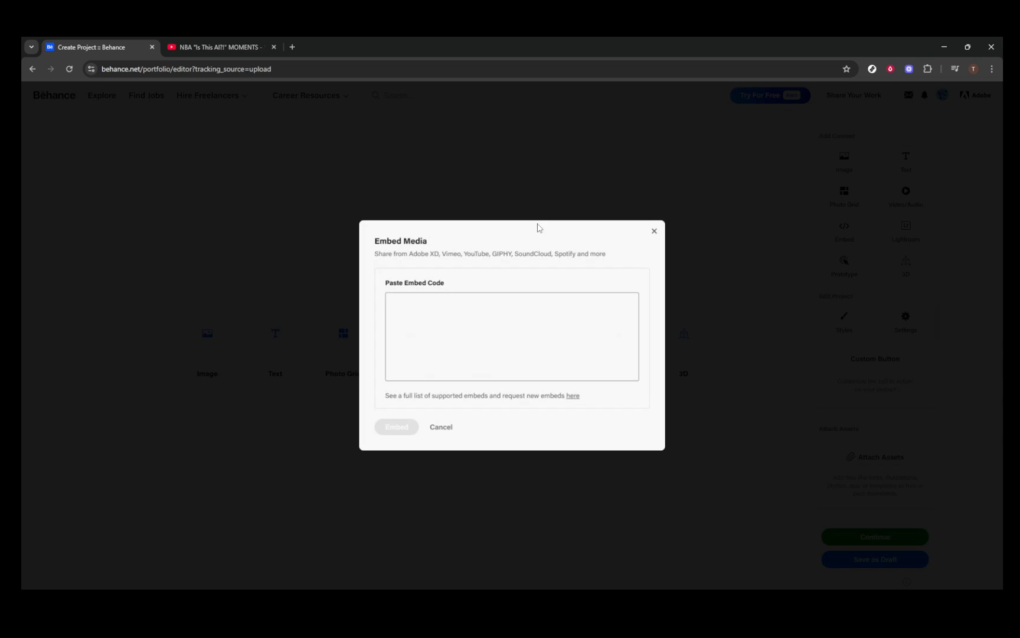
{"action": "left_click", "coordinate": [221, 47]}
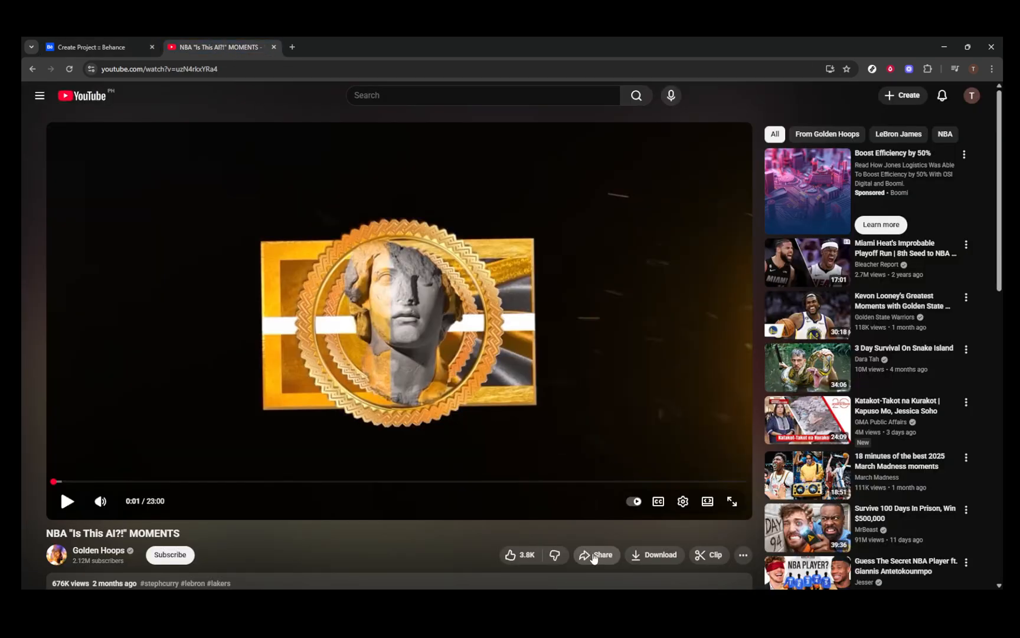
Copy the iframe embed code for the NBA 'Is This AI?!' MOMENTS video from YouTube's Share options.
{"action": "left_click", "coordinate": [596, 554]}
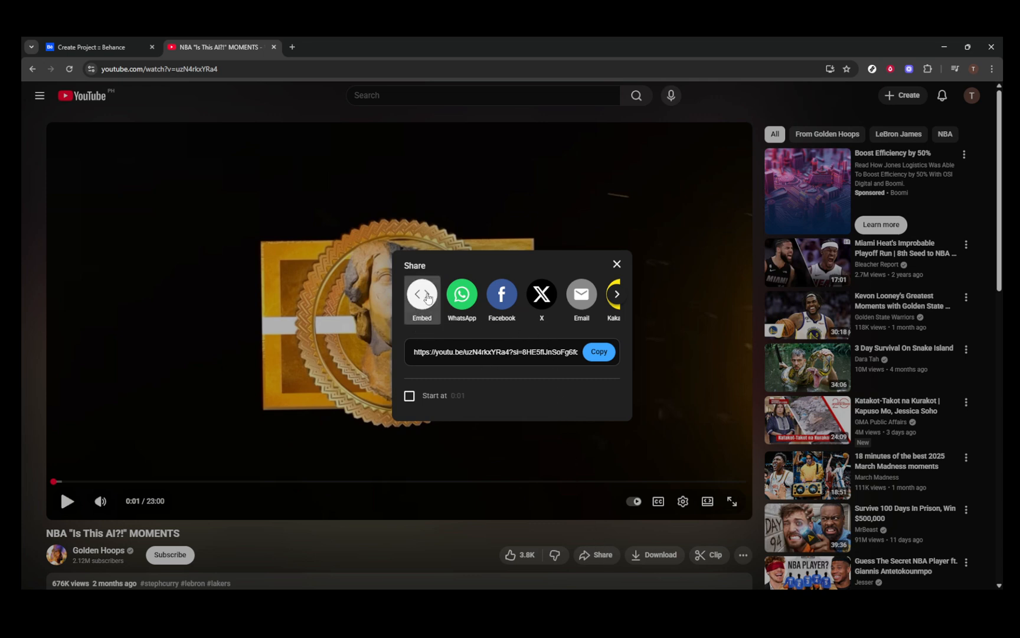
{"action": "left_click", "coordinate": [422, 294]}
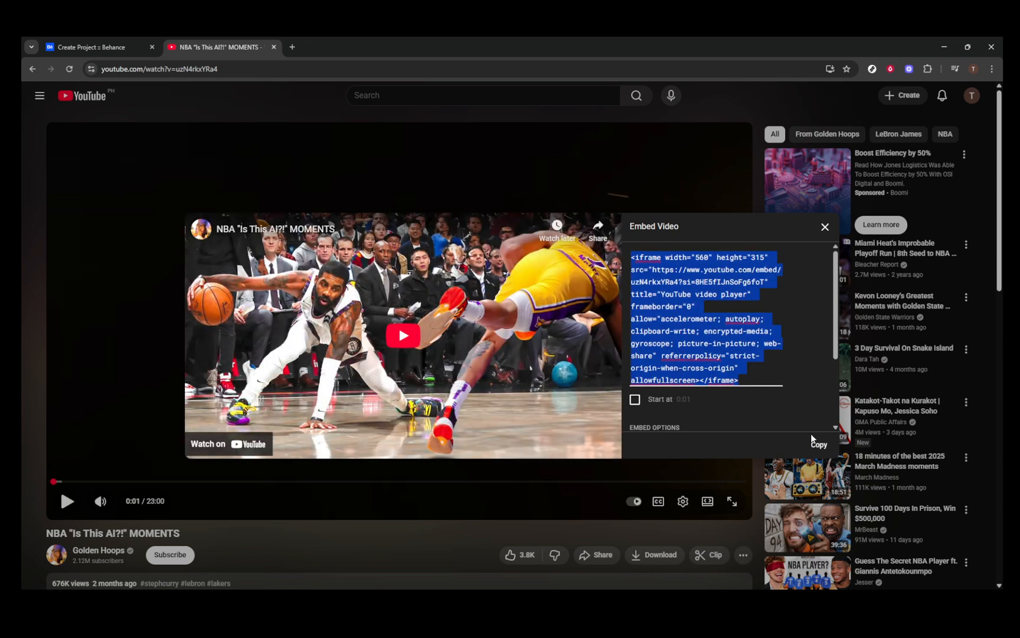
{"action": "left_click", "coordinate": [820, 444]}
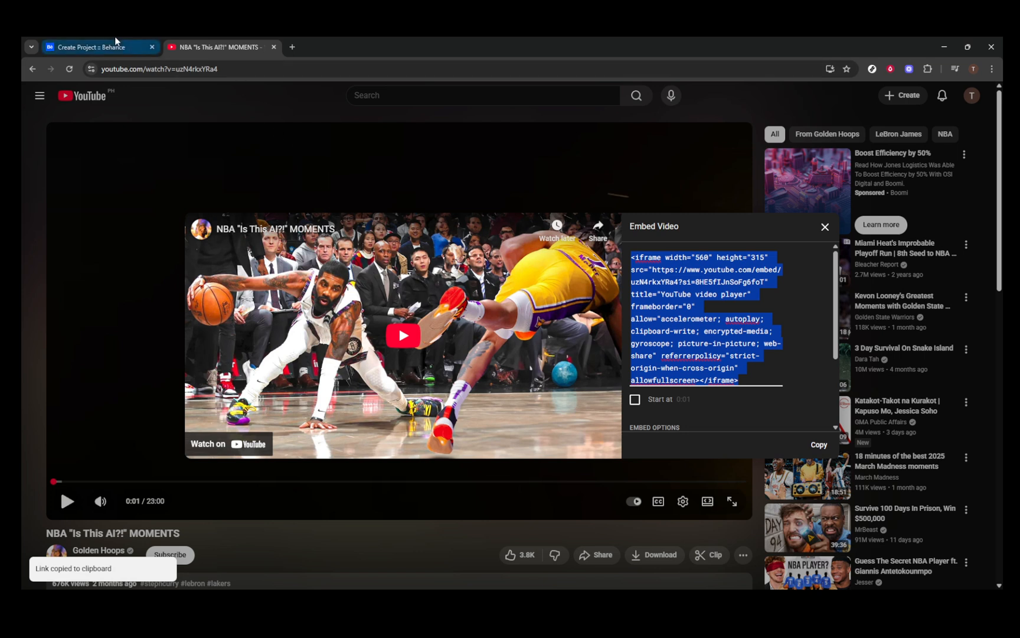
Paste the YouTube iframe code (embed/uzN4rkxYRa4) into the Behance project as its first content block.
{"action": "left_click", "coordinate": [98, 47]}
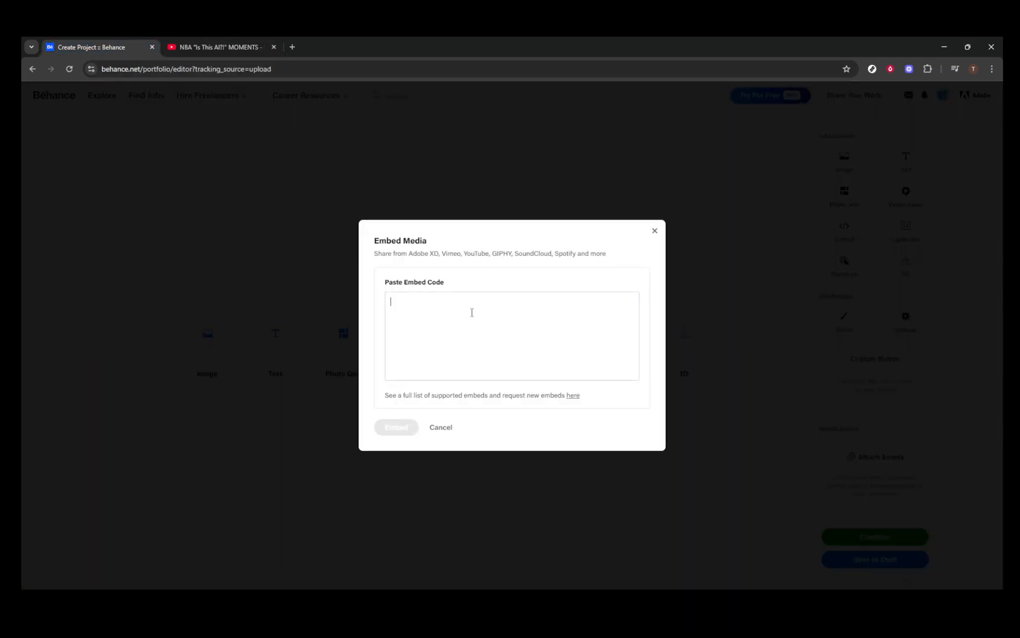
{"action": "type", "text": "<iframe width=\"560\" height=\"315\" src=\"https://www.youtube.com/embed/uzN4rkxYRa4?si=8HE5flJnSoFg6foT\" title=\"YouTube video player\" frameborder=\"0\" allow=\"accelerometer; autoplay; clipboard-write; encrypted-media; gyro"}
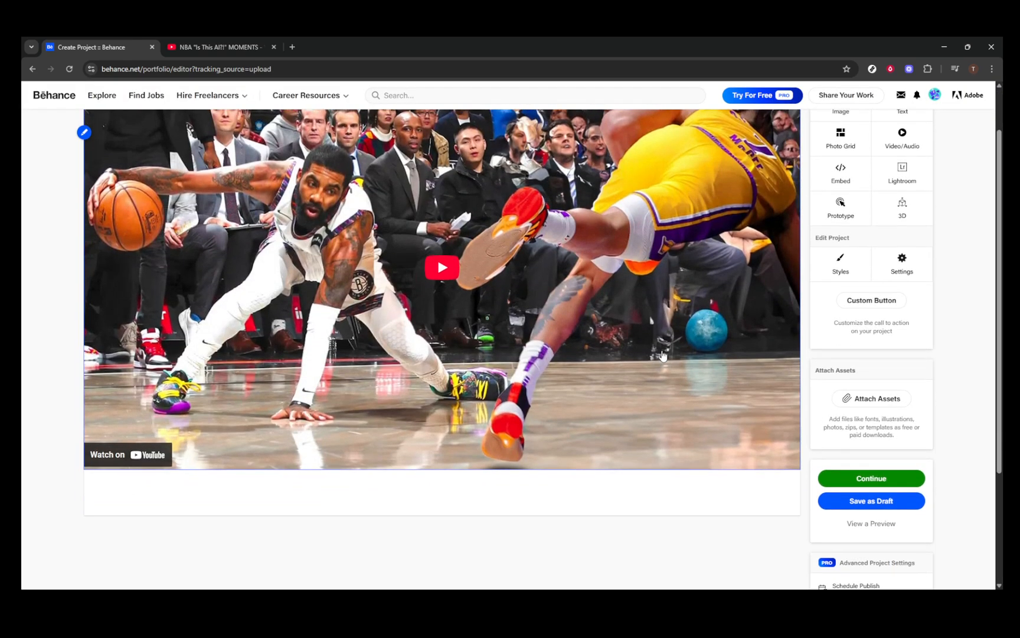
{"action": "mouse_move", "coordinate": [680, 352]}
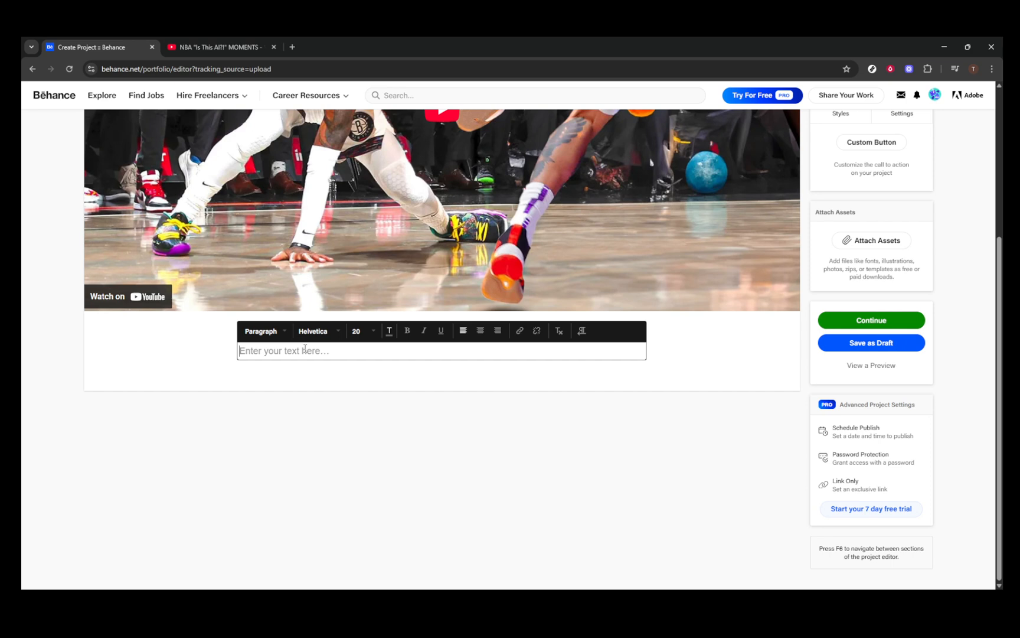
Add a text block reading 'AI MOMENTS?' below the embedded NBA video.
{"action": "type", "text": "AI M"}
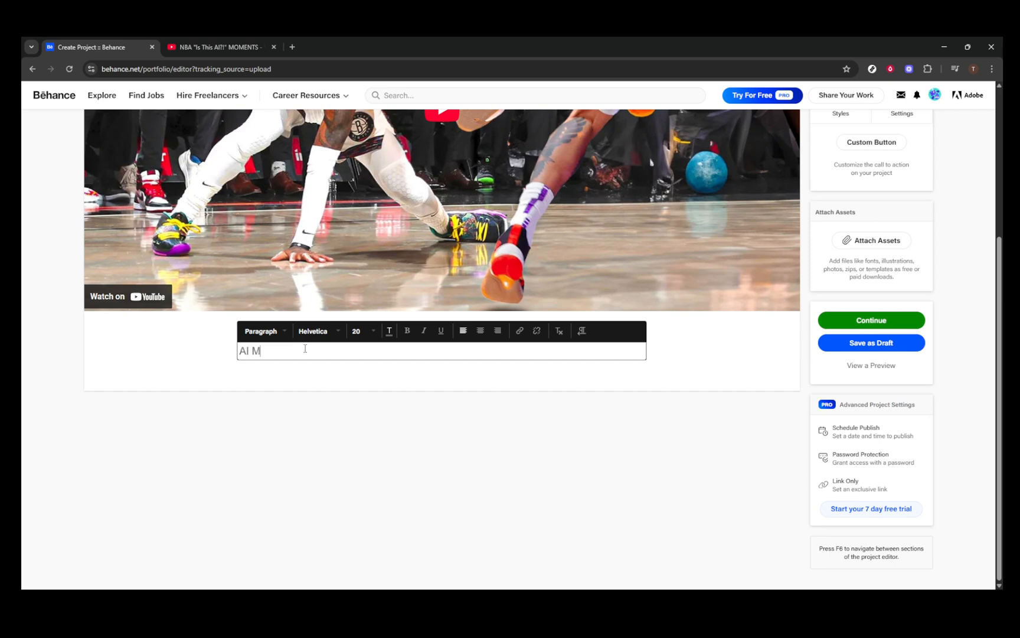
{"action": "type", "text": "OMENTS"}
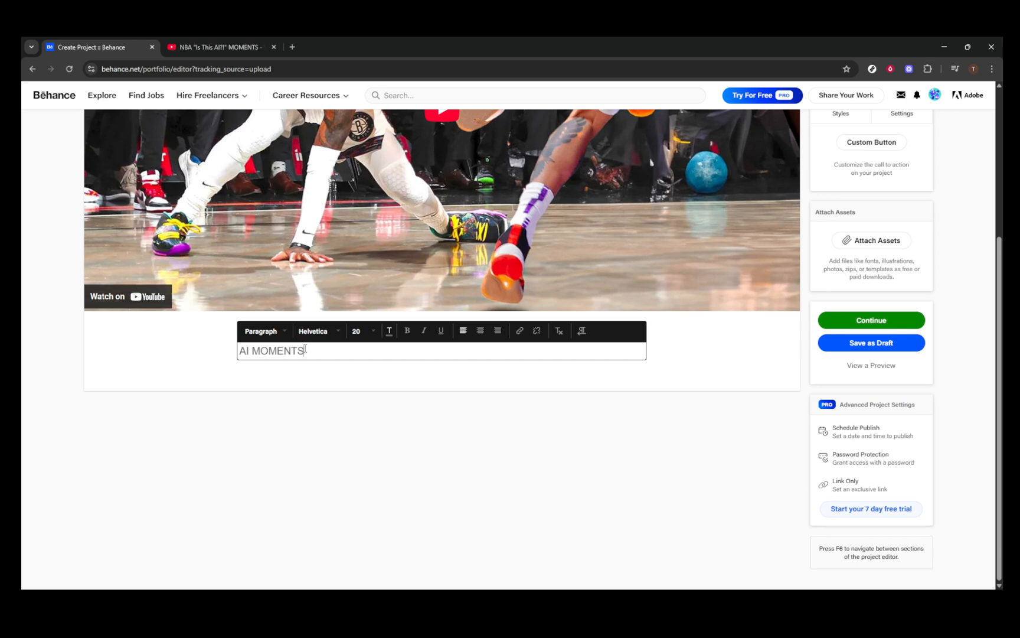
{"action": "type", "text": "?"}
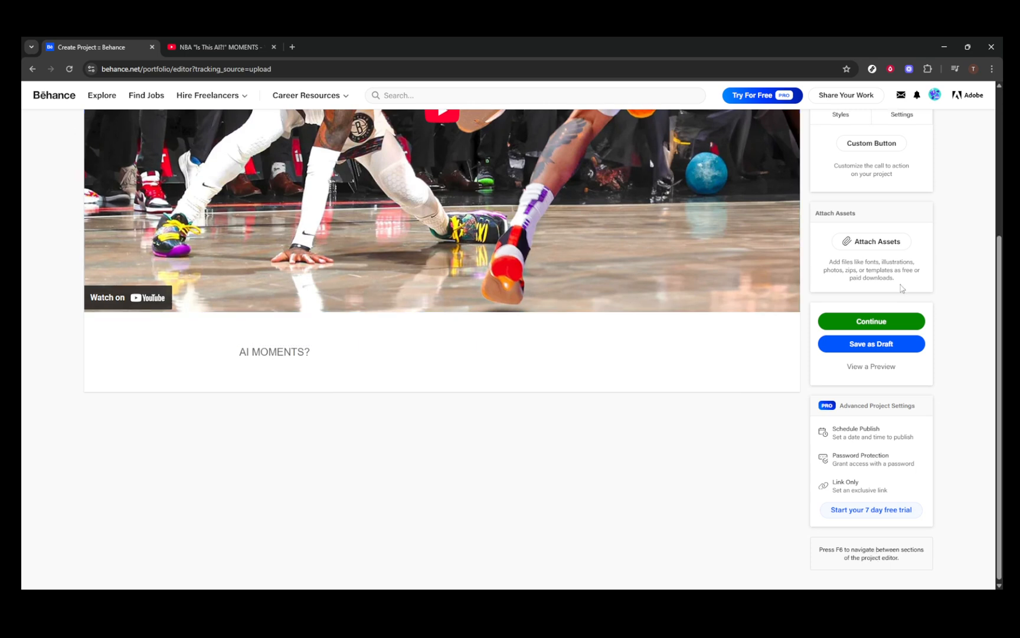
Review the embedded video, then Continue to the project's publishing settings form.
{"action": "scroll", "scroll_direction": "up", "scroll_amount": 3}
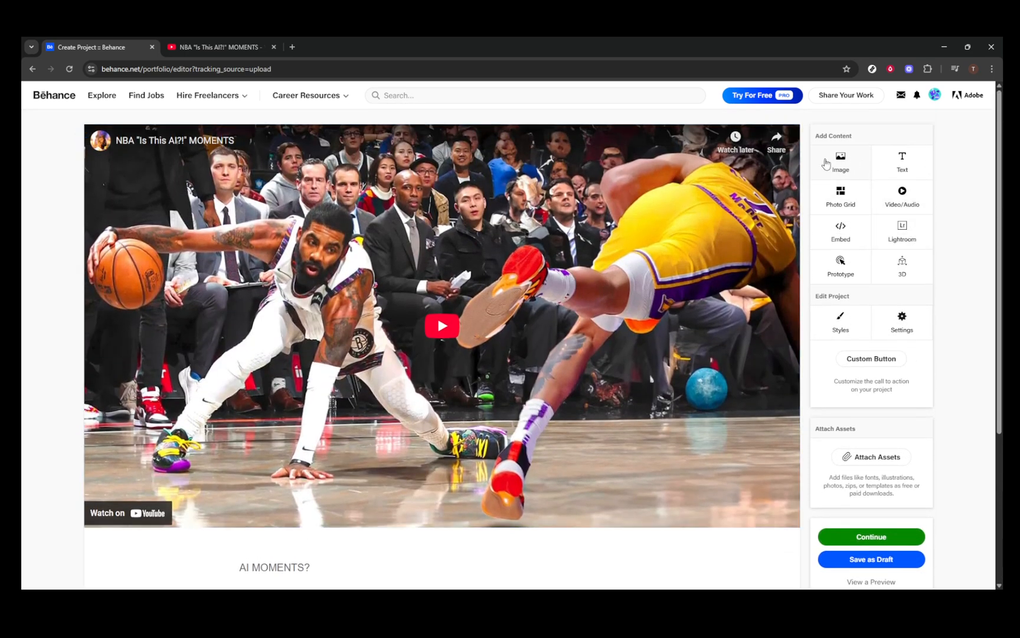
{"action": "mouse_move", "coordinate": [841, 176]}
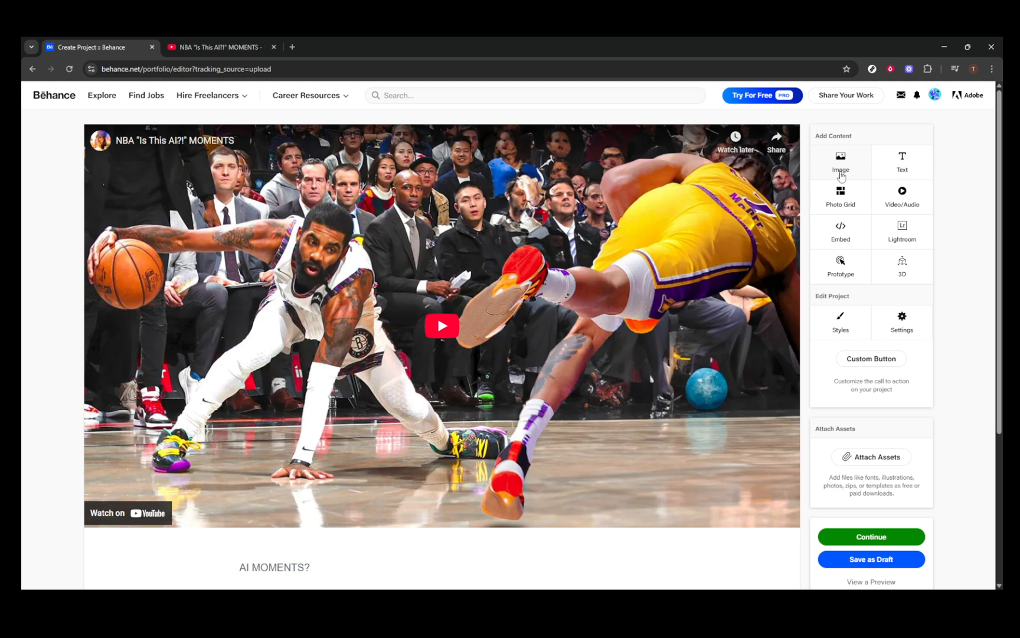
{"action": "mouse_move", "coordinate": [915, 329]}
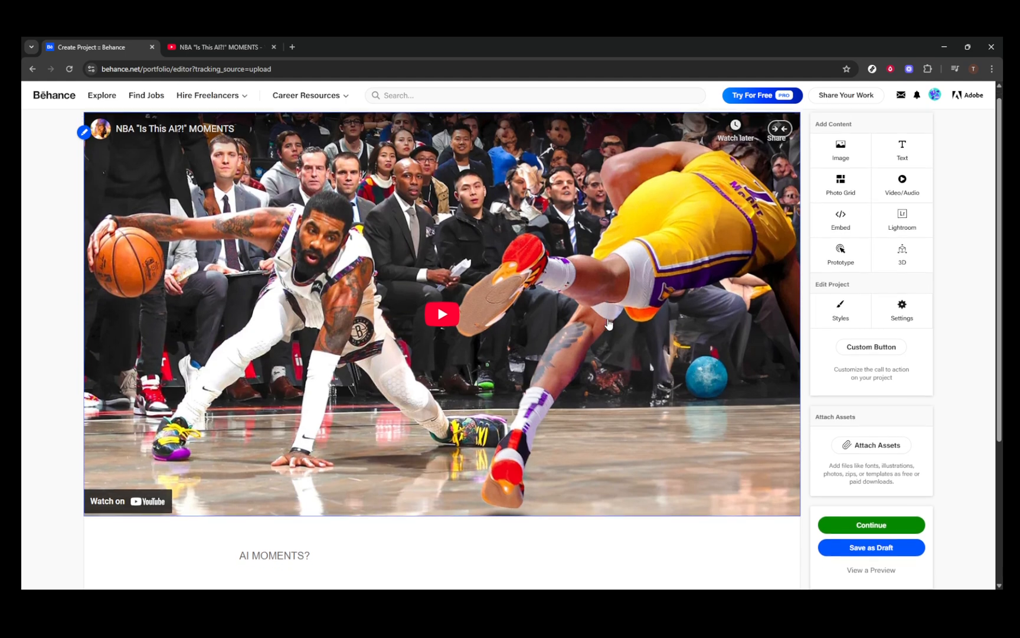
{"action": "scroll", "scroll_direction": "down", "scroll_amount": 3}
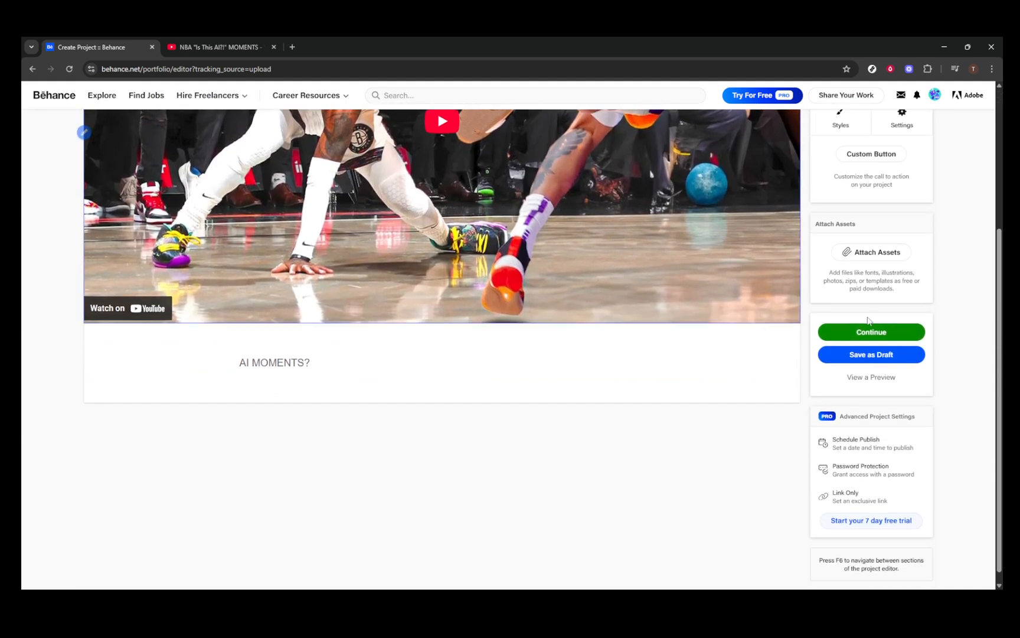
{"action": "mouse_move", "coordinate": [983, 335]}
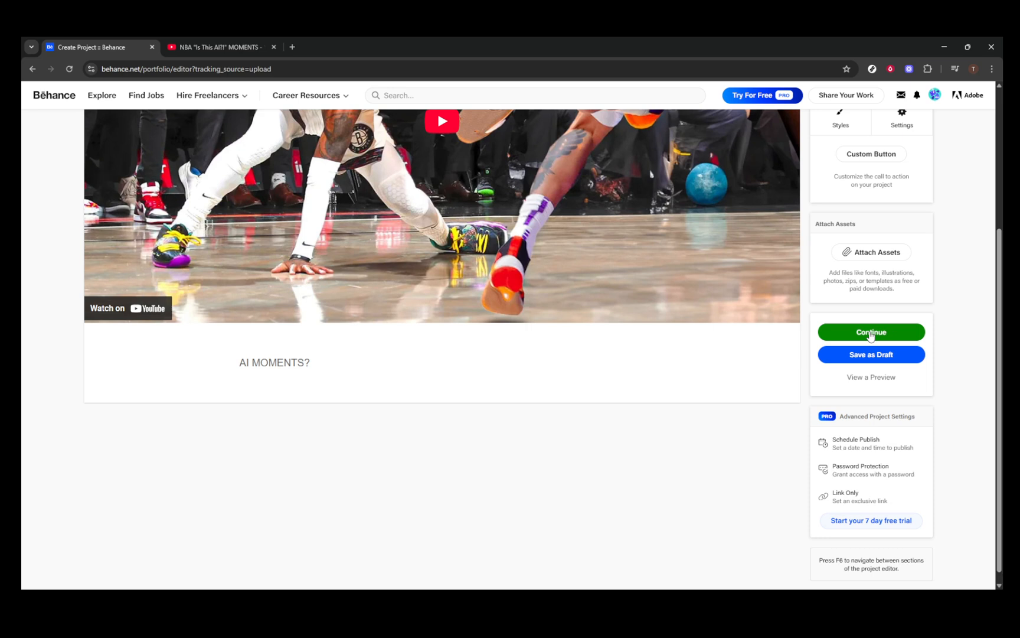
{"action": "left_click", "coordinate": [871, 332]}
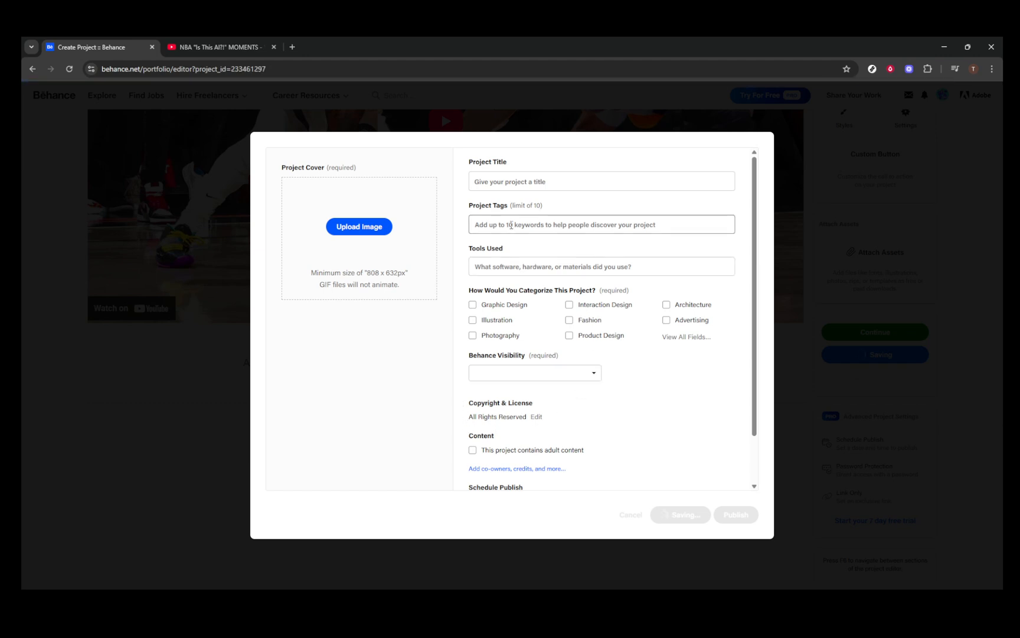
Focus the Project Tags, Project Title and Tools Used fields in the publish details form.
{"action": "left_click", "coordinate": [601, 224]}
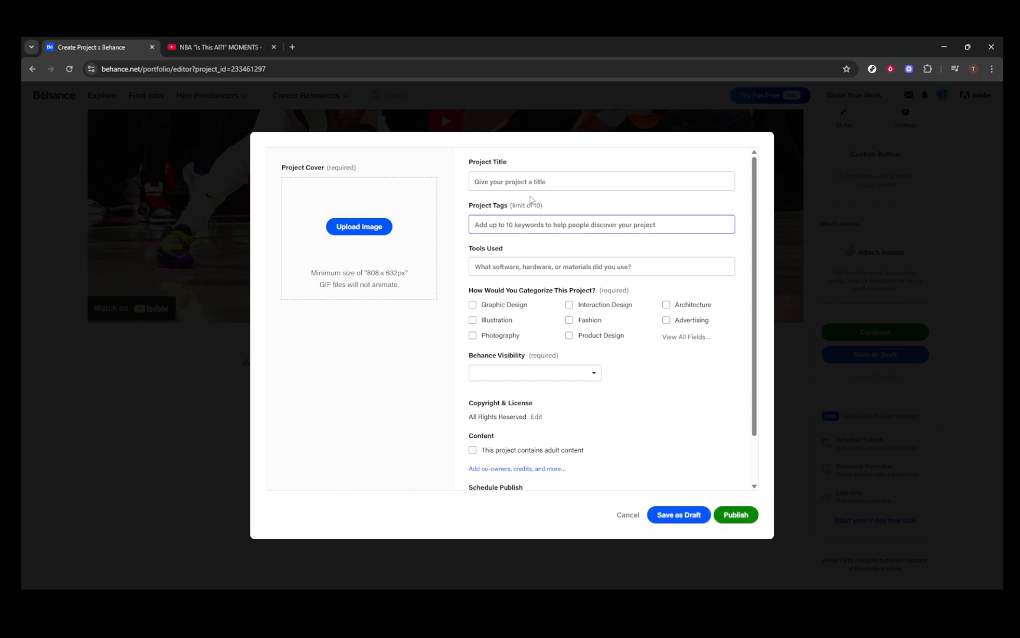
{"action": "left_click", "coordinate": [601, 180]}
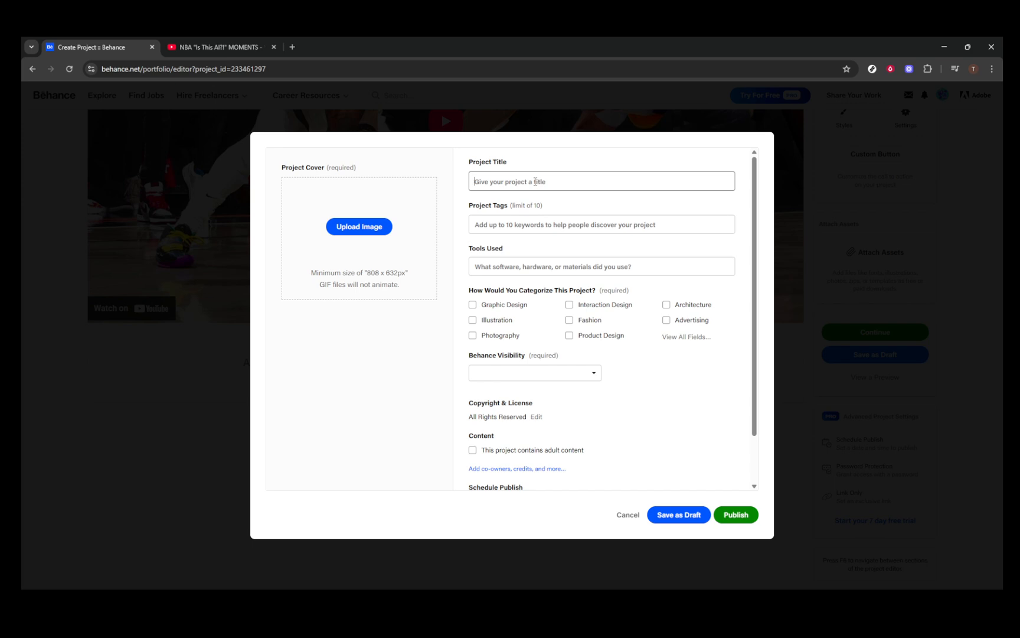
{"action": "left_click", "coordinate": [601, 266]}
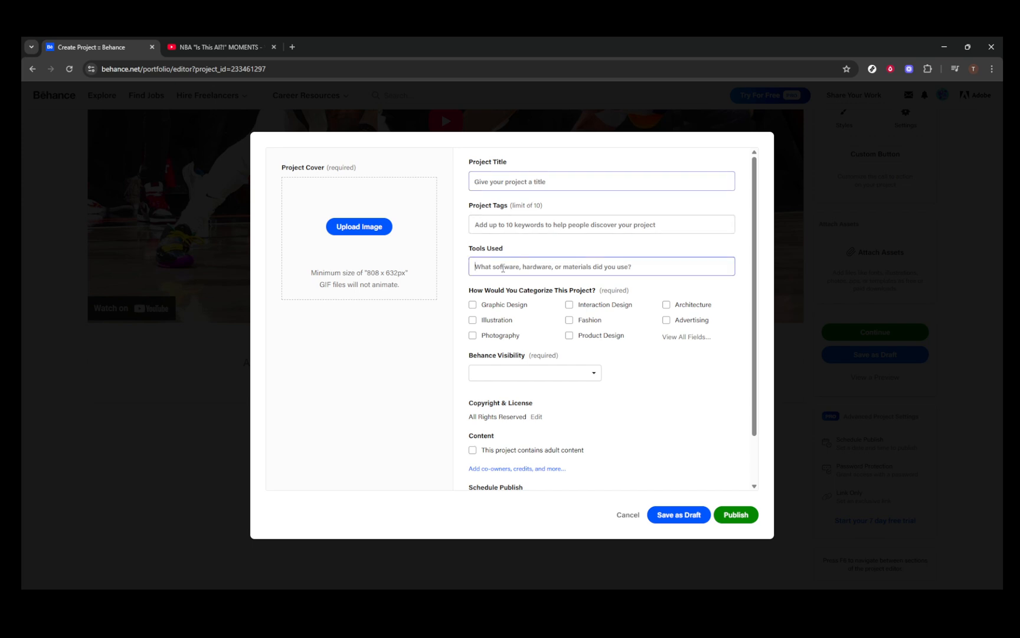